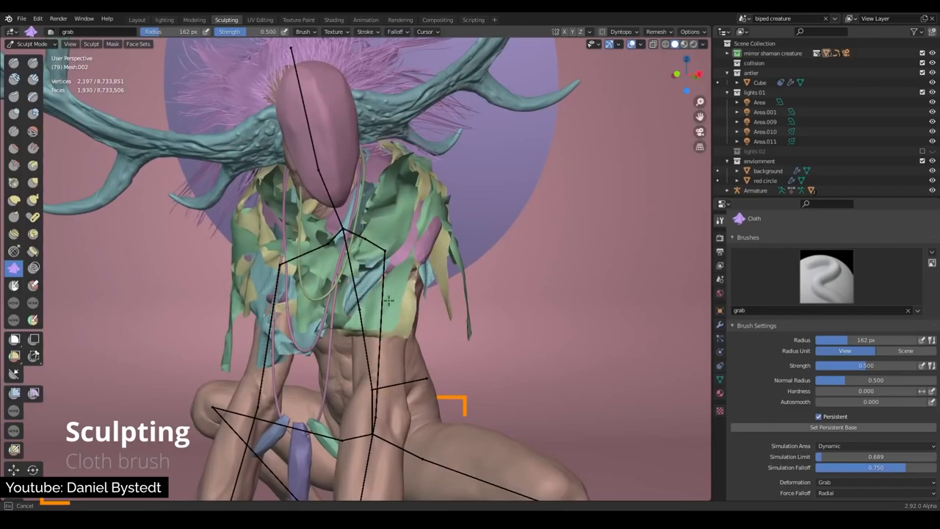
- Stroke the Cloth brush over the creature's patterned shirt to form folds
{"action": "left_click", "coordinate": [137, 19]}
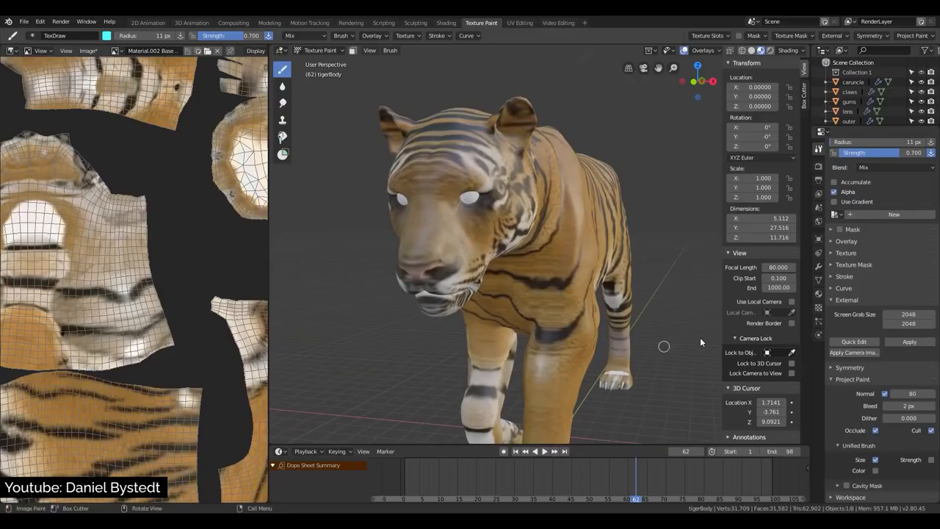
- Paint black stripes onto the tiger's fur texture with the Draw brush
{"action": "left_click", "coordinate": [191, 24]}
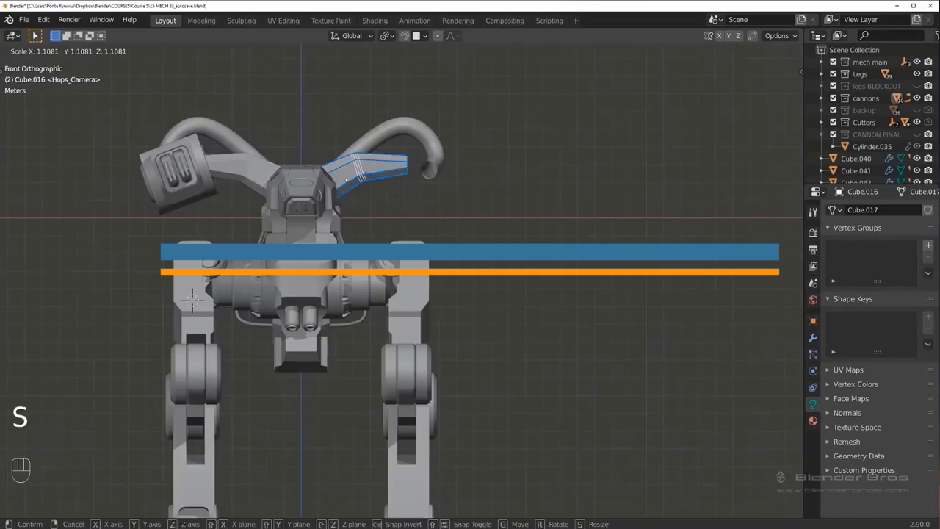
- Scale up the curved pipe on the mech's upper right in Front Orthographic view
{"action": "key", "text": "Tab"}
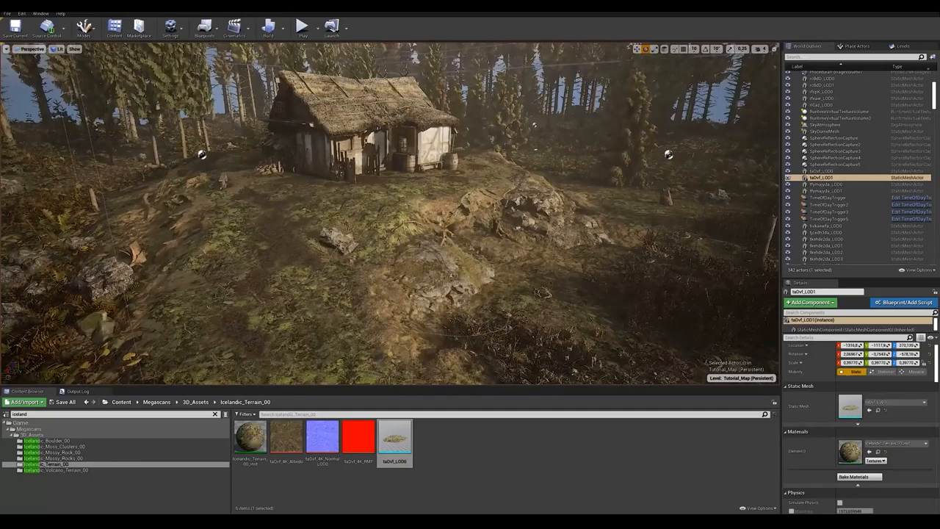
{"action": "left_click", "coordinate": [303, 26]}
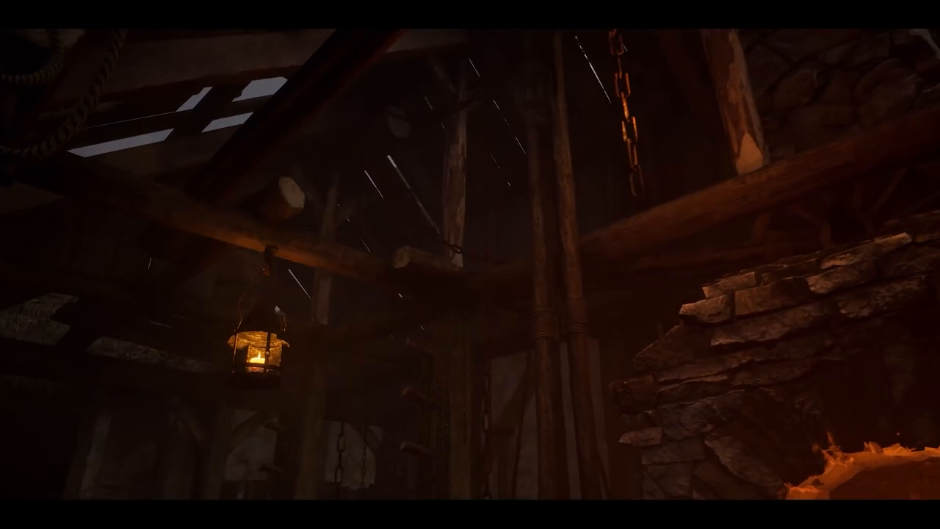